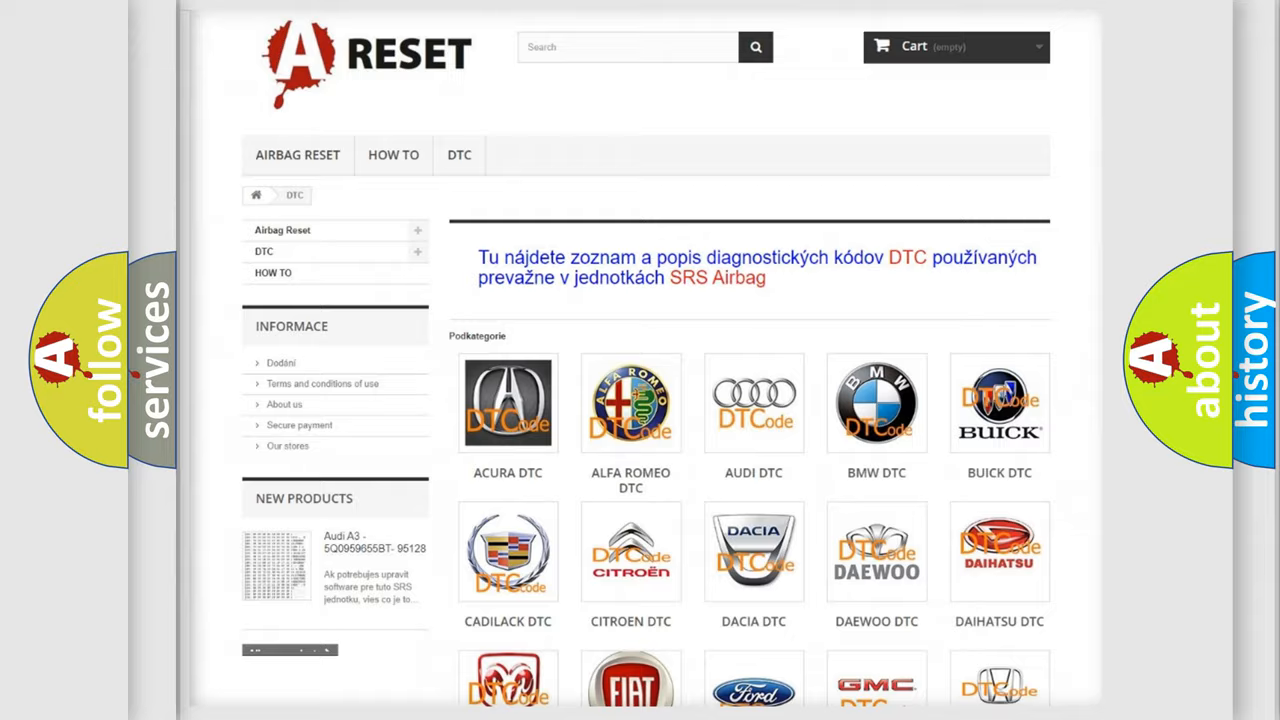
Reach the Lincoln tile in the DTC brand grid and load its trouble code page
{"action": "scroll", "scroll_direction": "down", "scroll_amount": 3}
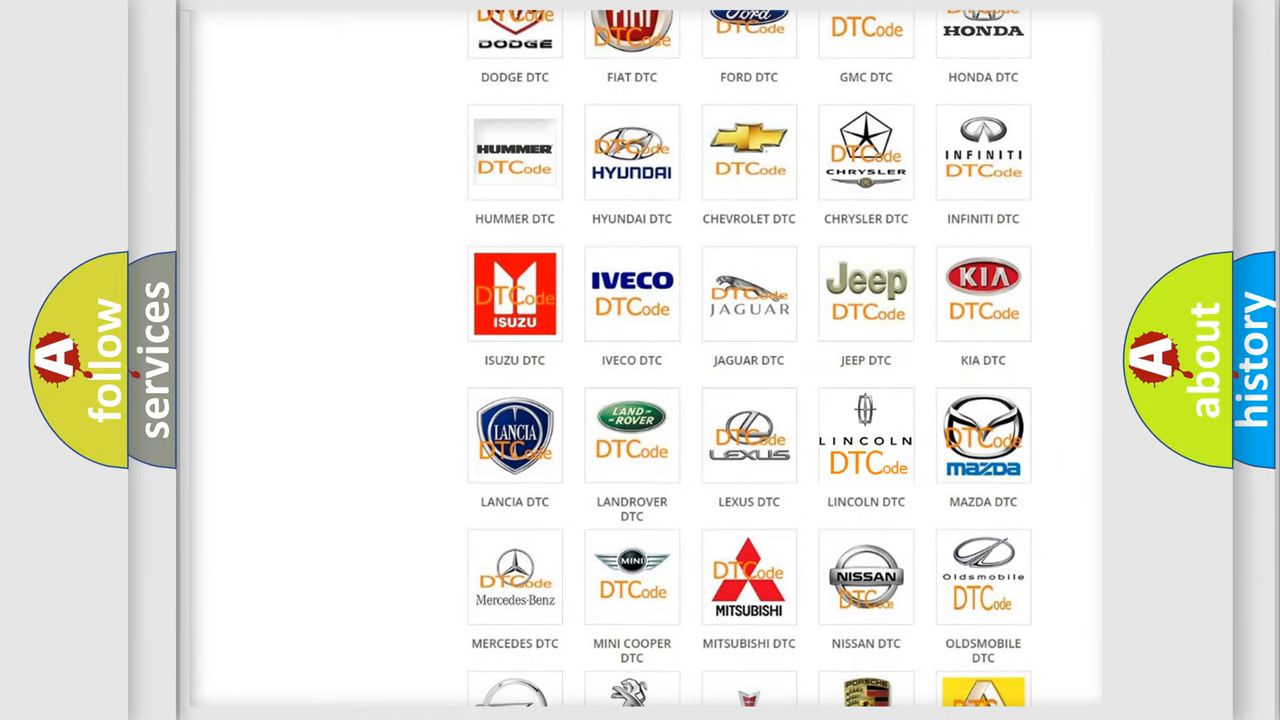
{"action": "left_click", "coordinate": [866, 435]}
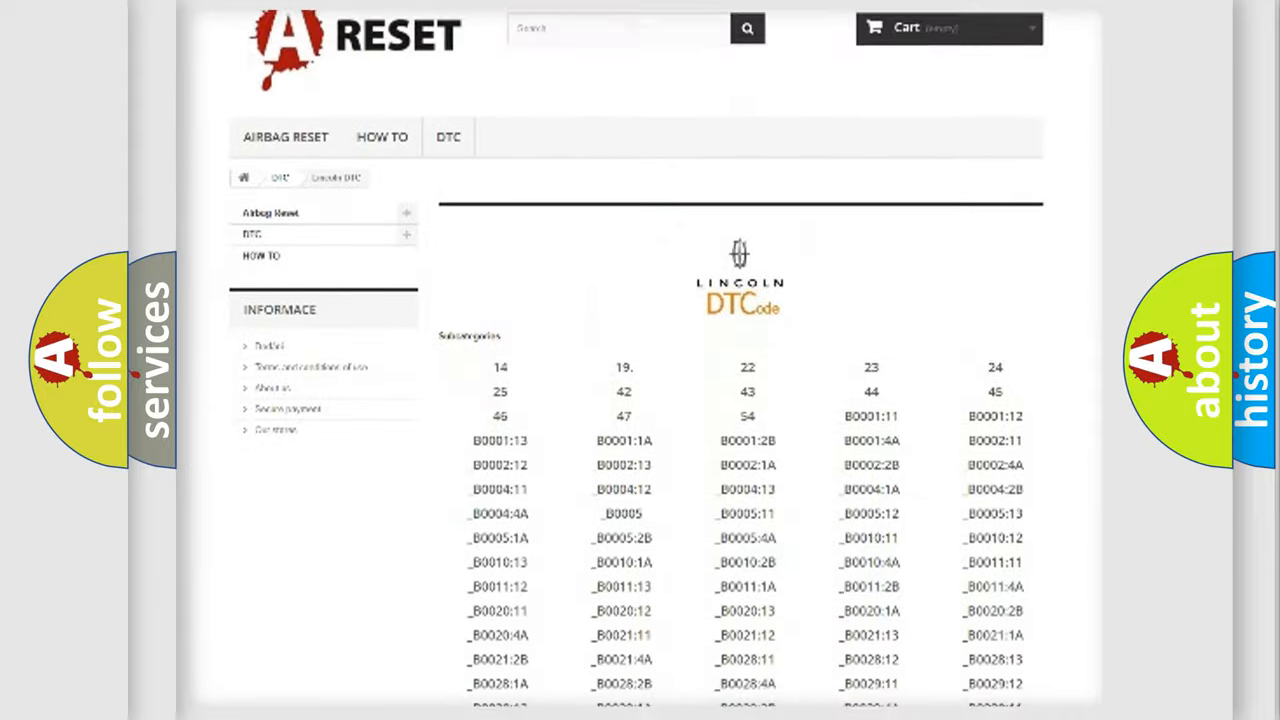
{"action": "scroll", "scroll_direction": "down", "scroll_amount": 3}
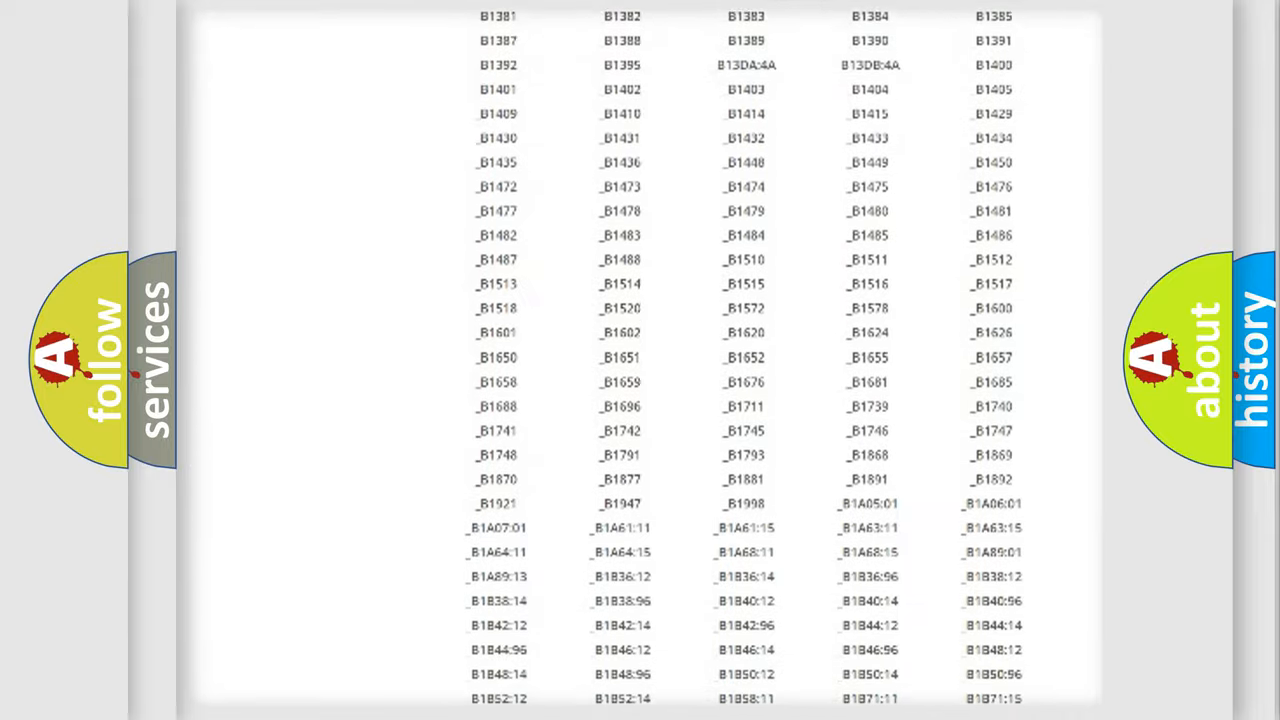
{"action": "scroll", "scroll_direction": "up", "scroll_amount": 3}
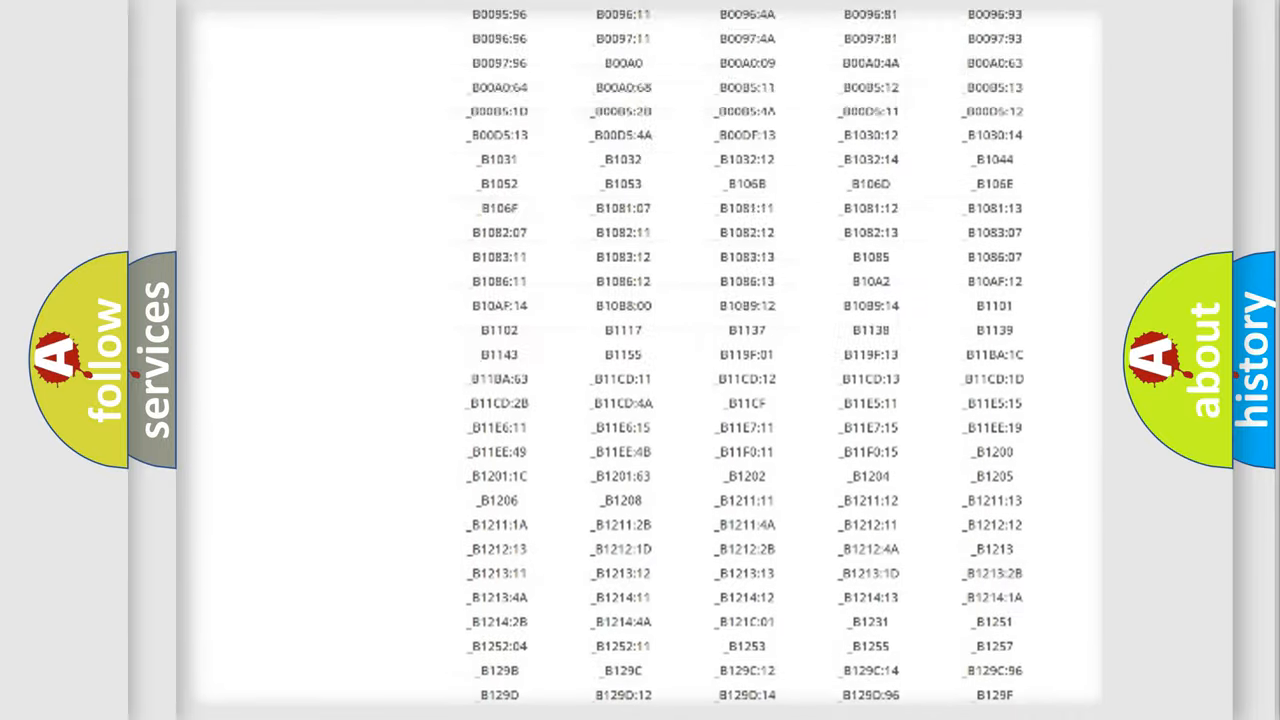
{"action": "scroll", "scroll_direction": "up", "scroll_amount": 3}
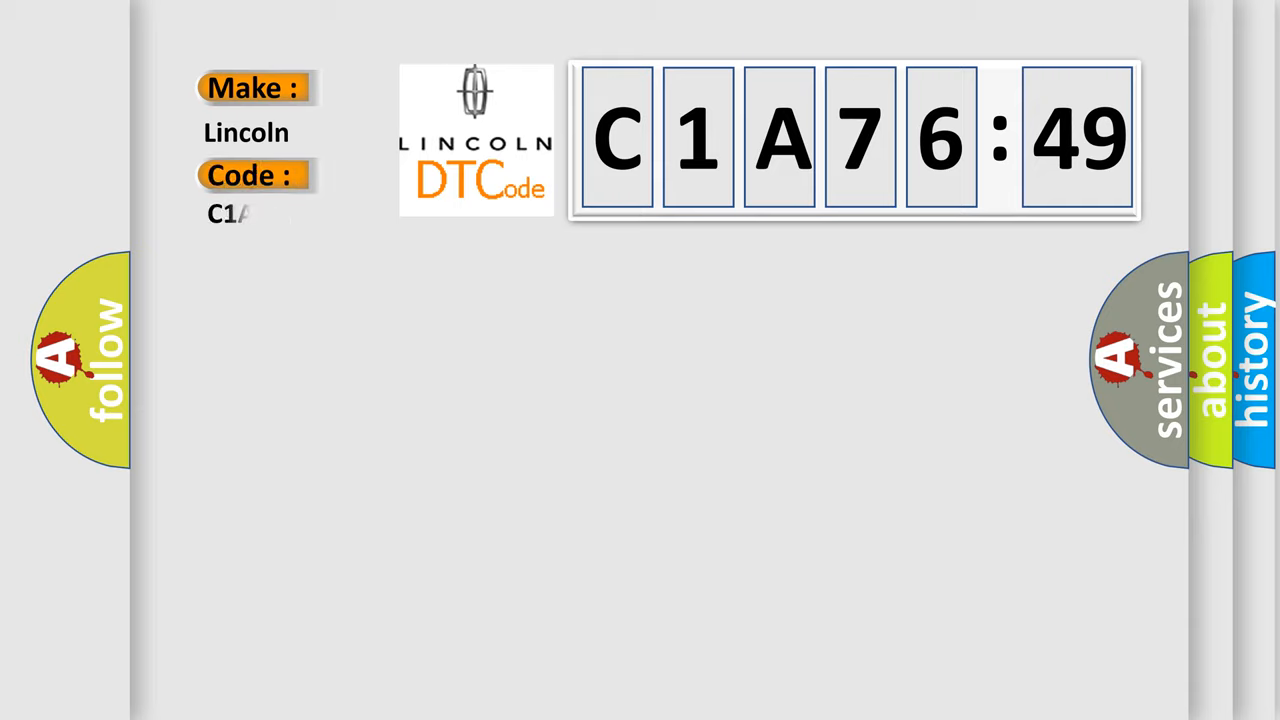
Complete the title card's Code field to read C1A7649 beside Make Lincoln
{"action": "type", "text": "7649"}
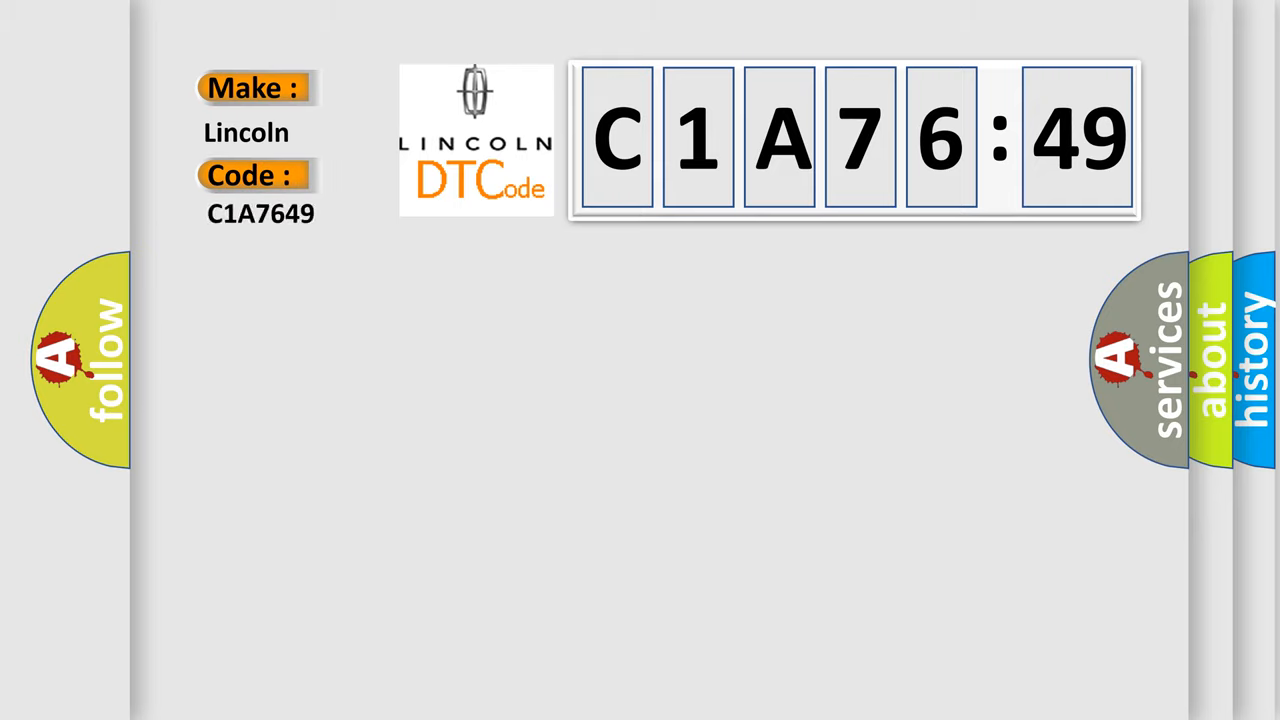